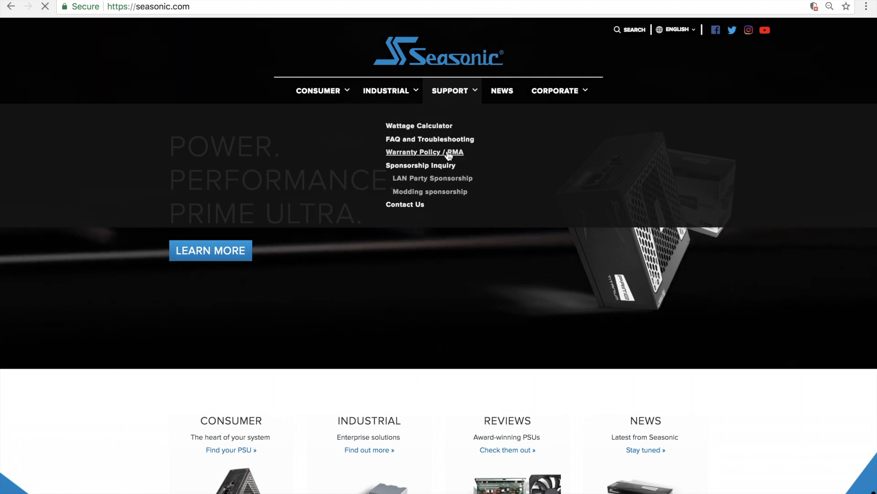
Go to the Warranty Policy / RMA support page from the Support menu.
{"action": "left_click", "coordinate": [424, 151]}
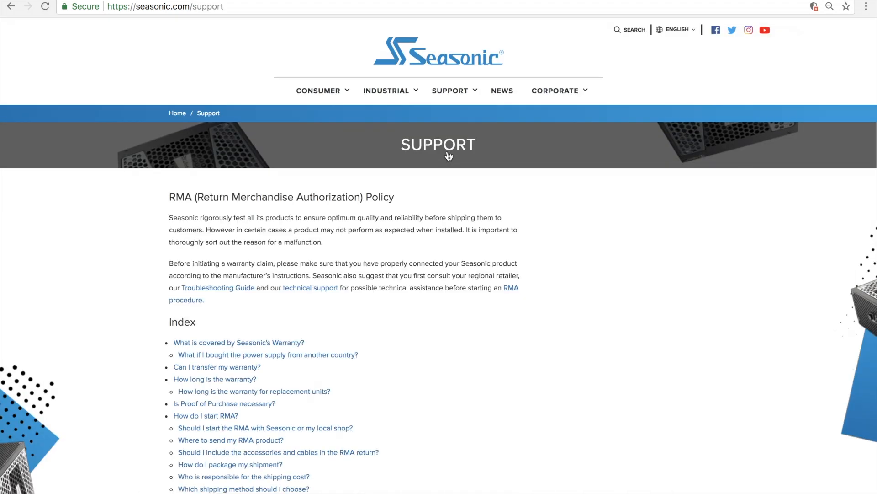
{"action": "mouse_move", "coordinate": [600, 214]}
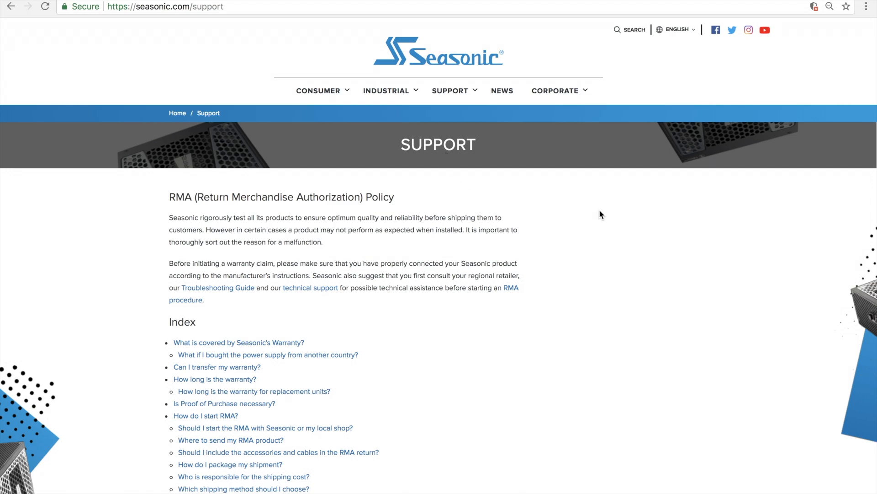
Read through the RMA policy page down to its disclaimer.
{"action": "scroll", "scroll_direction": "down", "scroll_amount": 3}
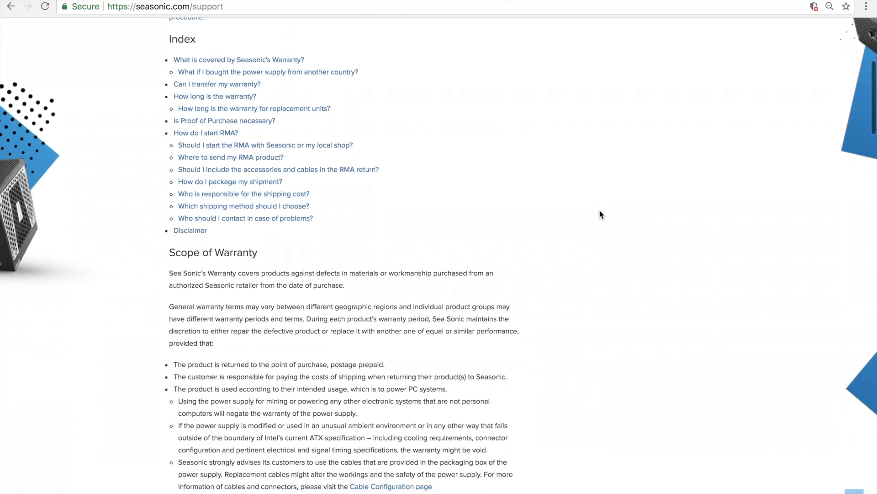
{"action": "scroll", "scroll_direction": "down", "scroll_amount": 3}
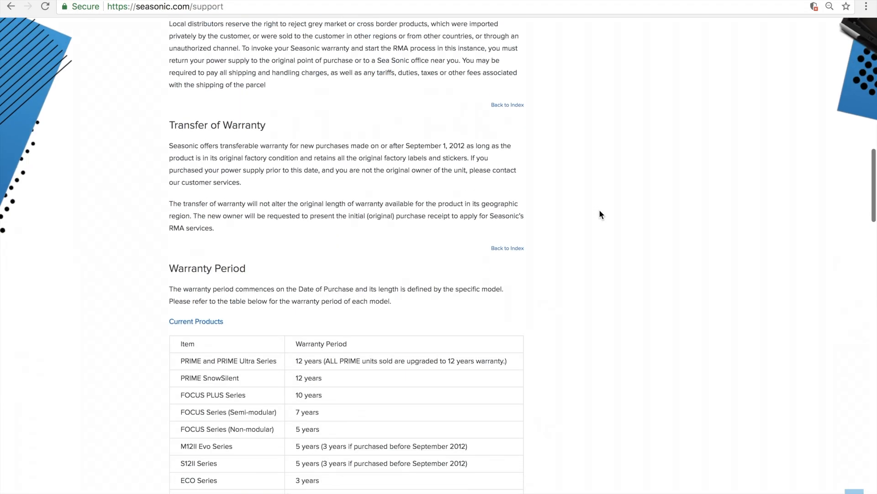
{"action": "scroll", "scroll_direction": "up", "scroll_amount": 3}
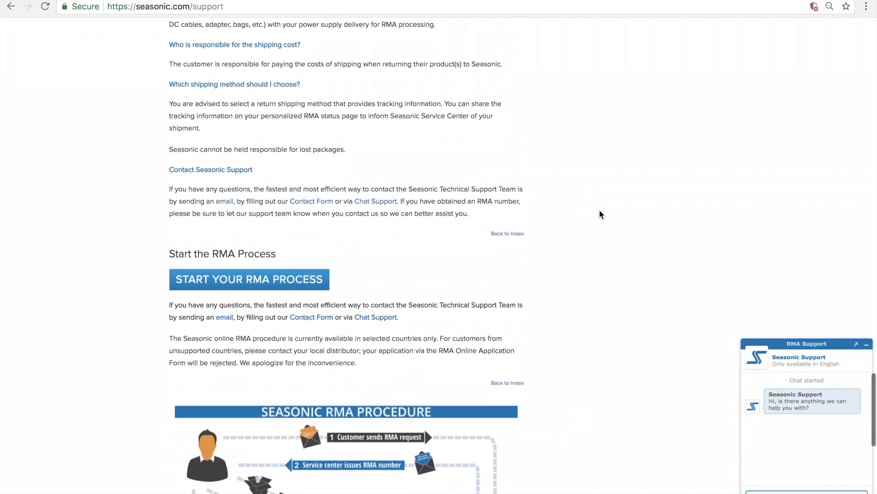
{"action": "scroll", "scroll_direction": "down", "scroll_amount": 3}
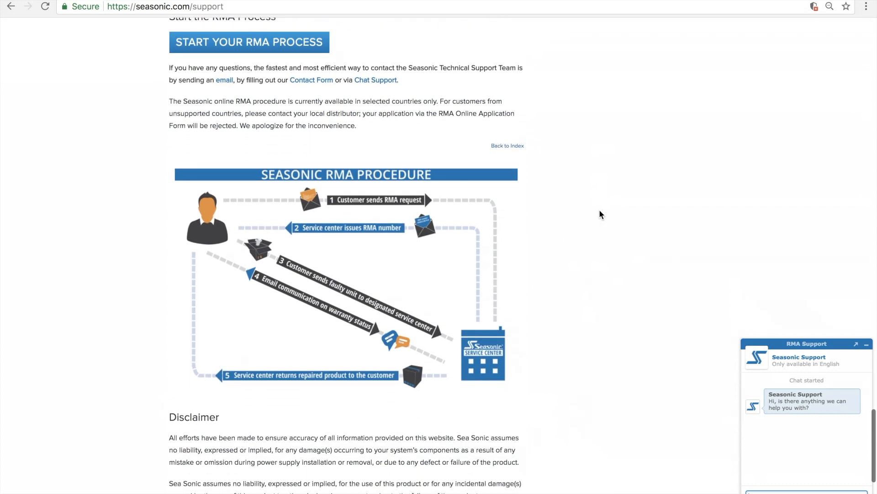
{"action": "scroll", "scroll_direction": "down", "scroll_amount": 3}
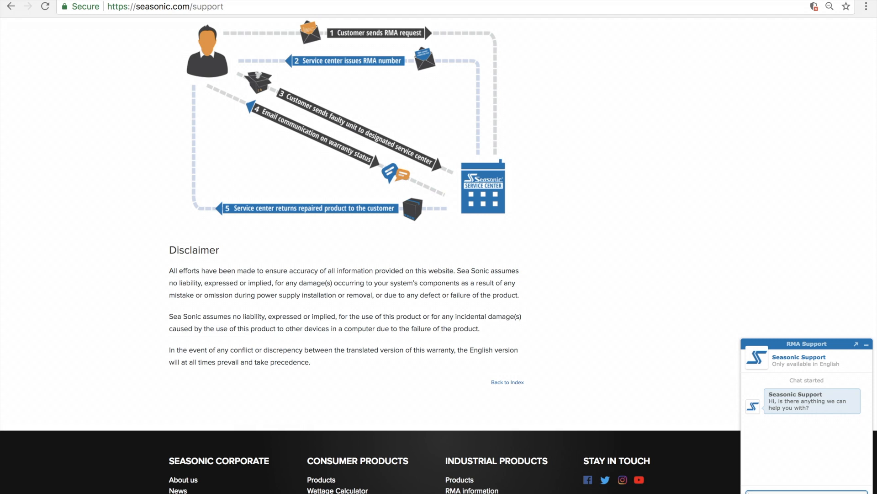
Dismiss the RMA Support chat widget and return to the Start the RMA Process section.
{"action": "left_click", "coordinate": [864, 344]}
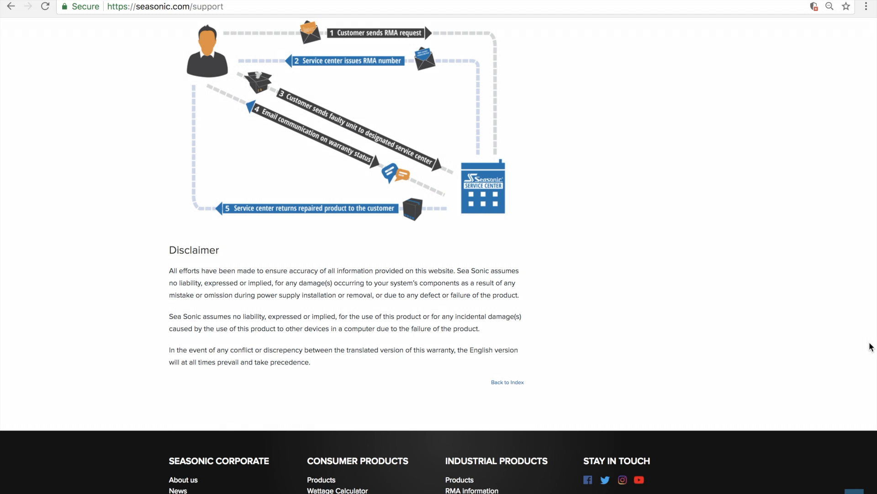
{"action": "scroll", "scroll_direction": "up", "scroll_amount": 3}
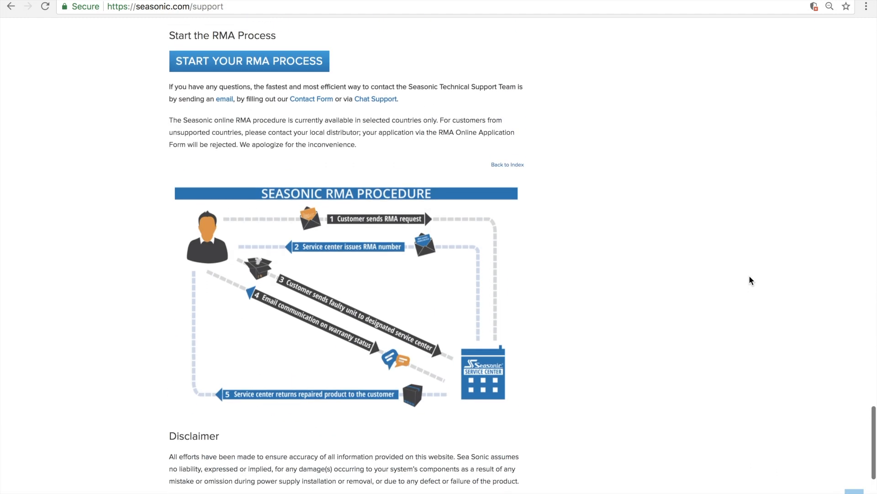
{"action": "mouse_move", "coordinate": [283, 69]}
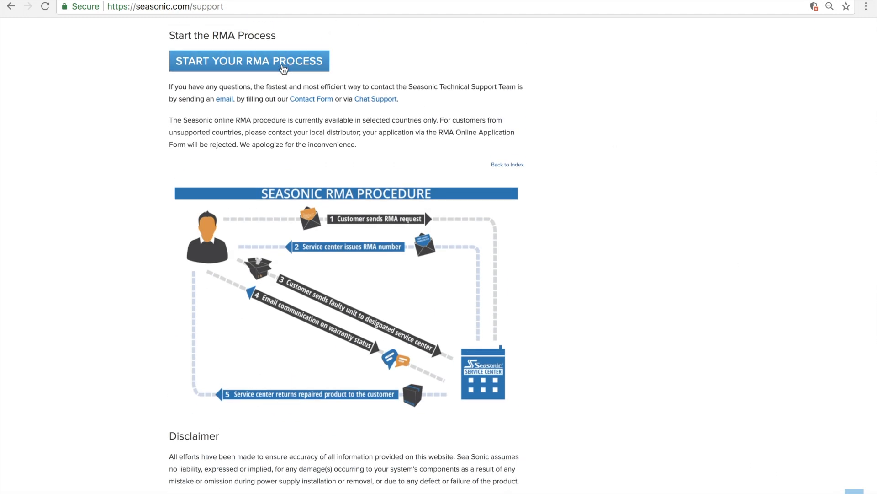
Start the online RMA request with country United States and customer type Consumer, advancing to Purchase information.
{"action": "left_click", "coordinate": [249, 61]}
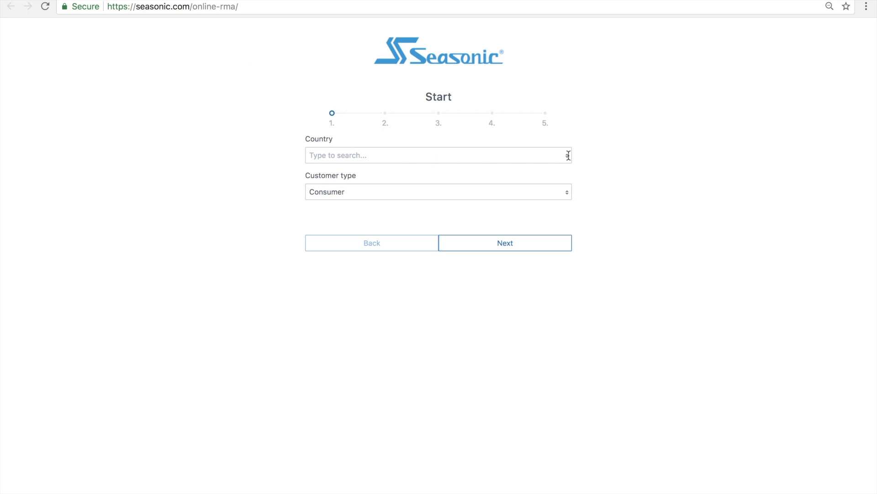
{"action": "type", "text": "un"}
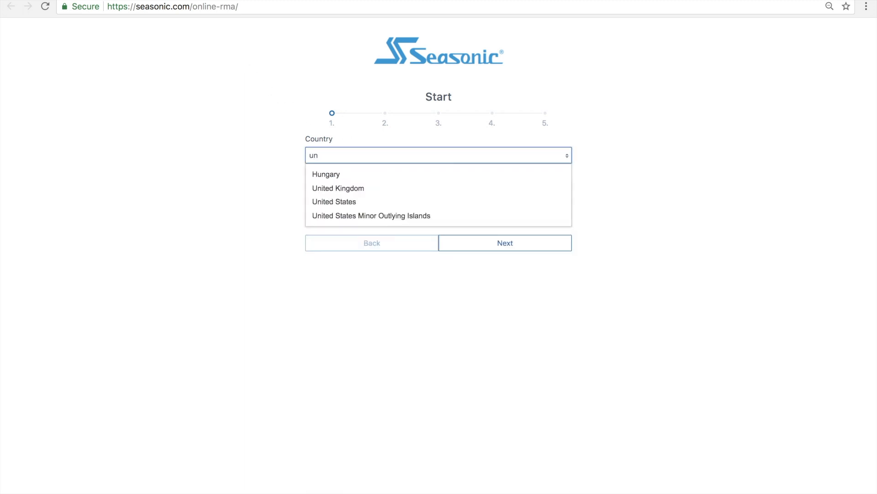
{"action": "left_click", "coordinate": [334, 201]}
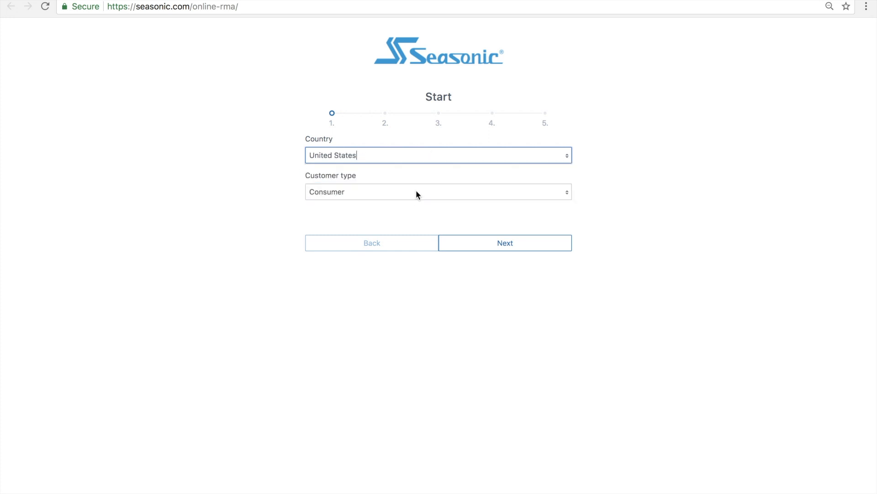
{"action": "left_click", "coordinate": [438, 191]}
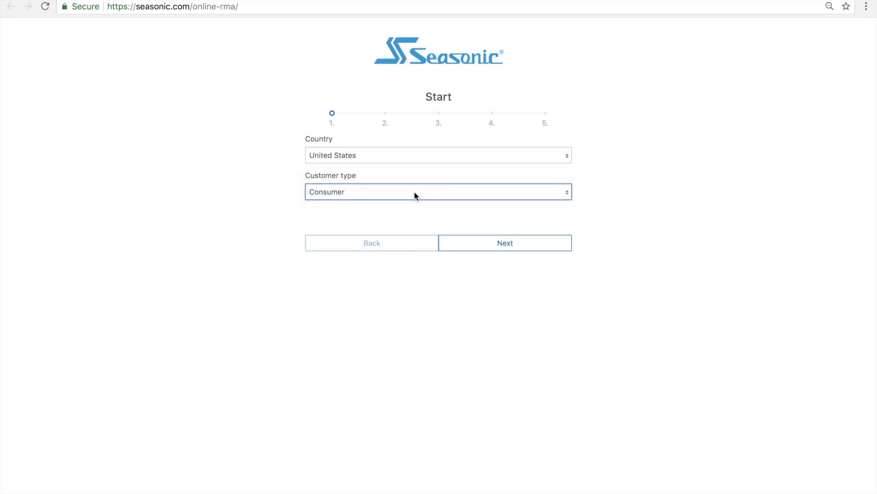
{"action": "left_click", "coordinate": [504, 242]}
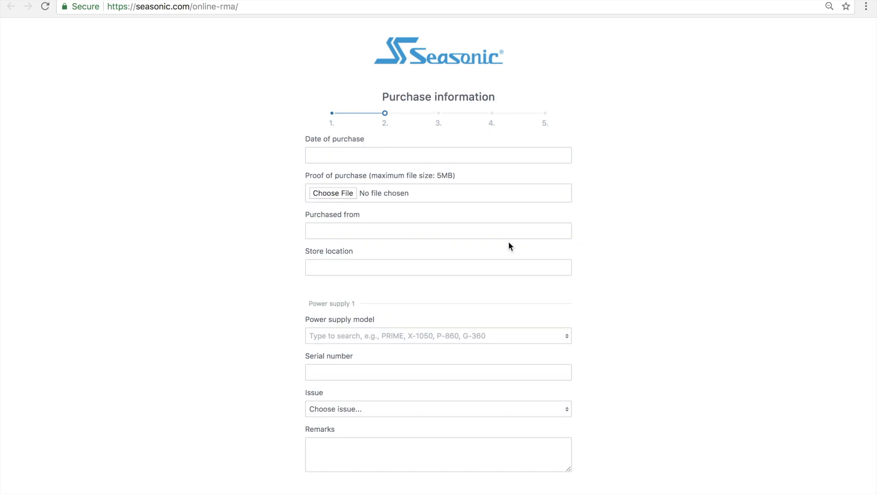
Set the purchase date to 2018-02-08 and attach 'proof of purchase.png'.
{"action": "left_click", "coordinate": [438, 155]}
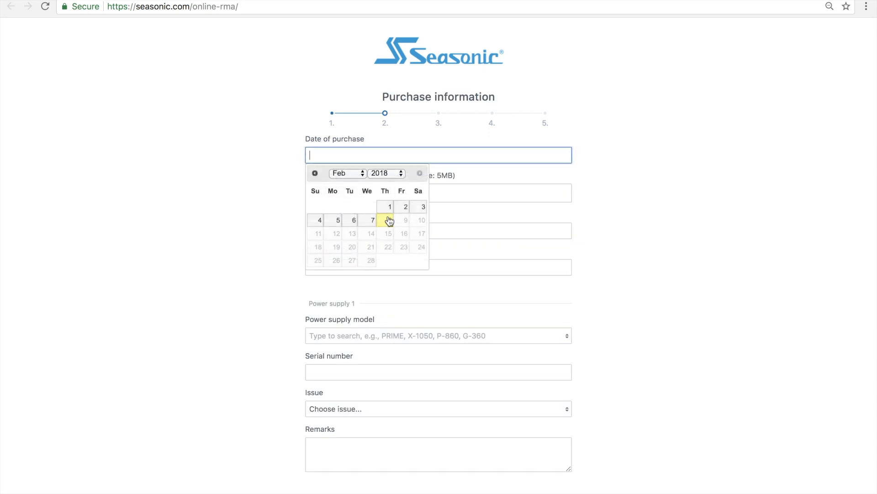
{"action": "left_click", "coordinate": [388, 220]}
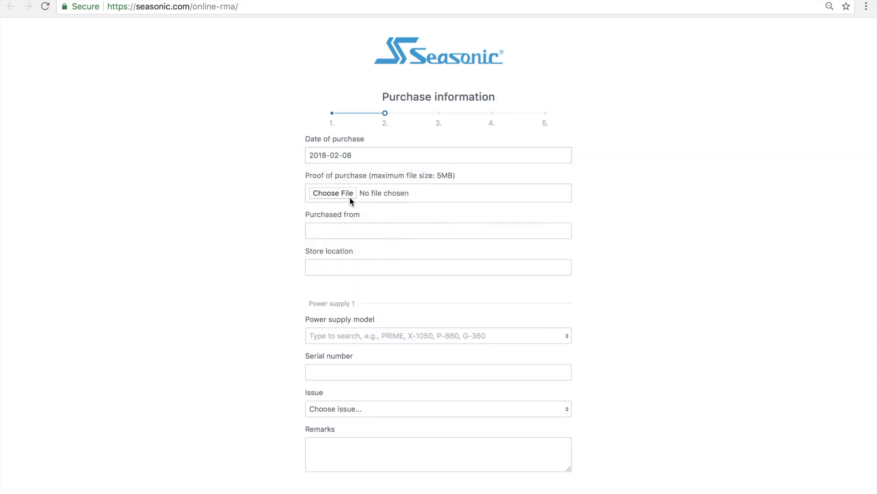
{"action": "left_click", "coordinate": [333, 193]}
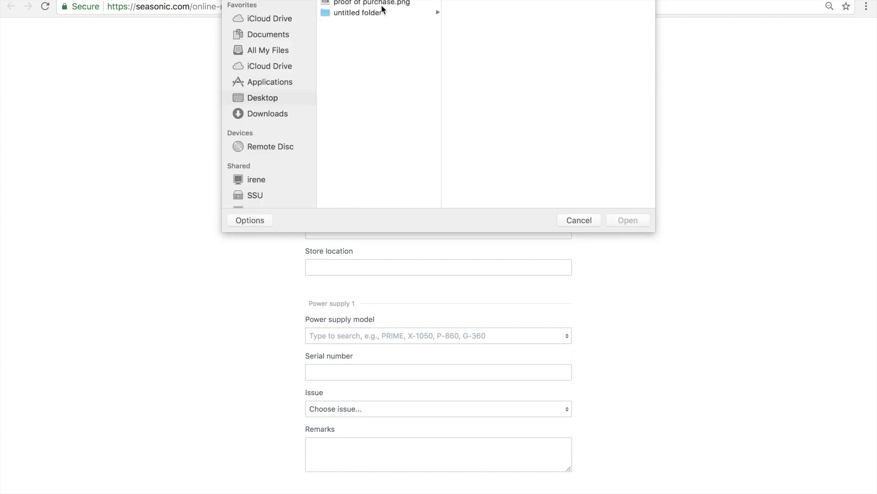
{"action": "left_click", "coordinate": [627, 219]}
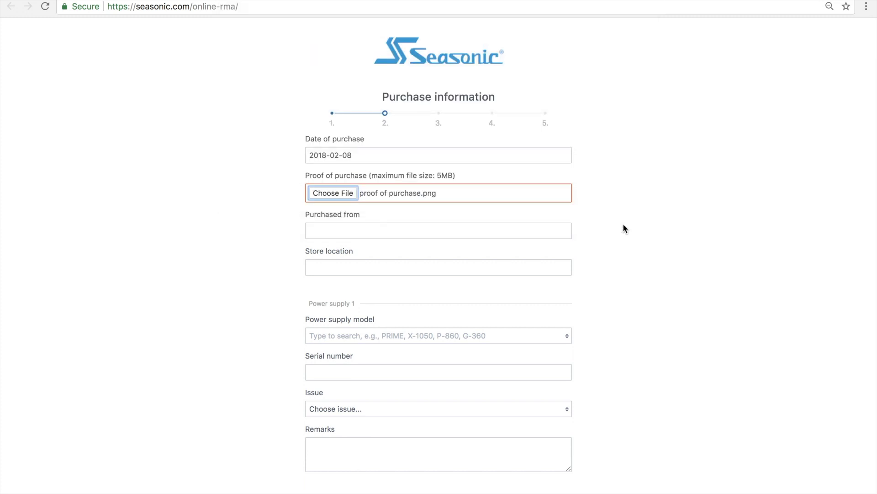
Enter store details 'test', choose model FOCUS Plus 850 Gold (SSR-850FX) and serial 'TEST'.
{"action": "scroll", "scroll_direction": "down", "scroll_amount": 3}
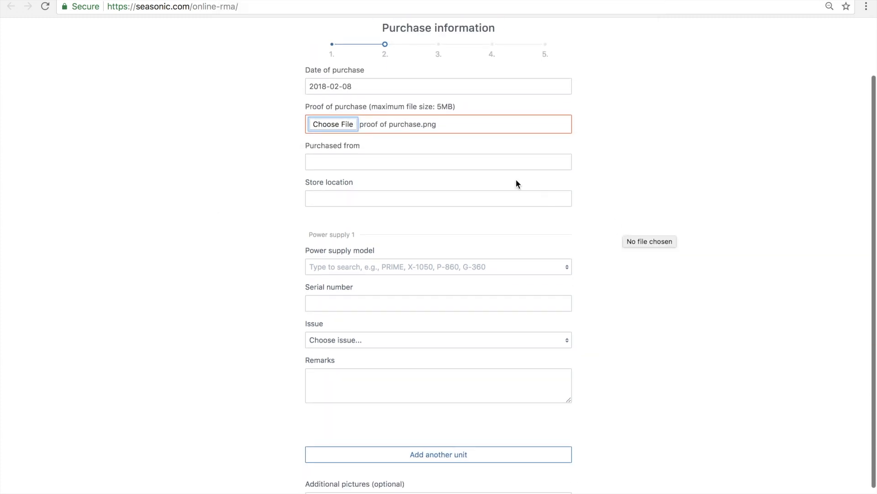
{"action": "type", "text": "test"}
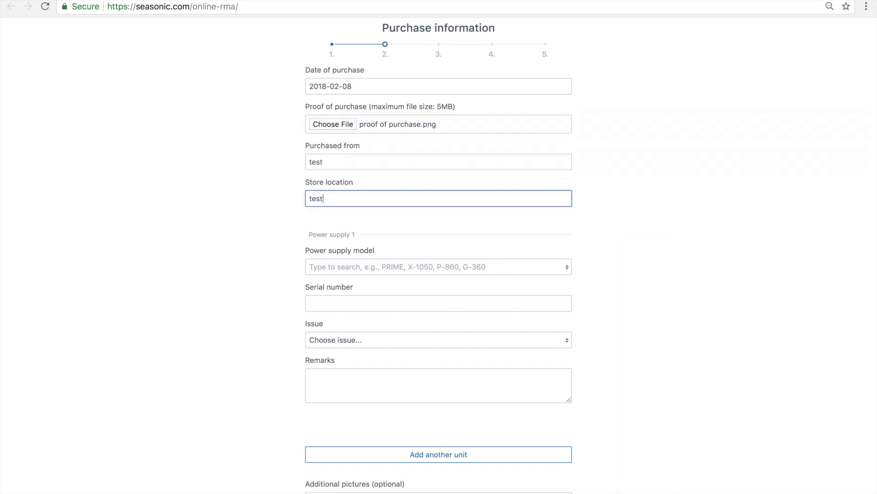
{"action": "left_click", "coordinate": [438, 266]}
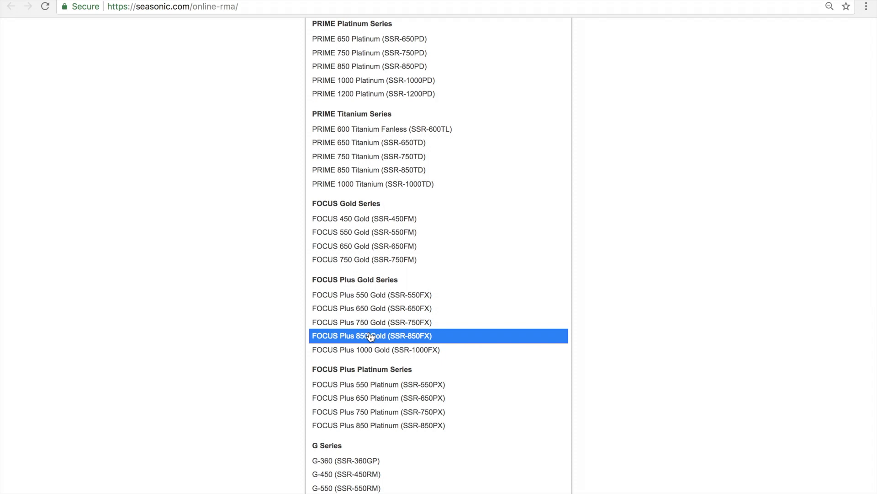
{"action": "left_click", "coordinate": [372, 335]}
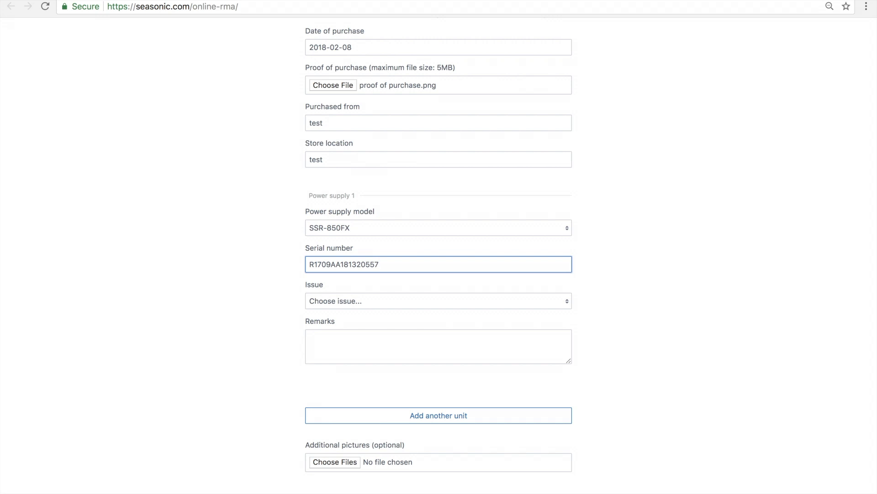
{"action": "type", "text": "TEST"}
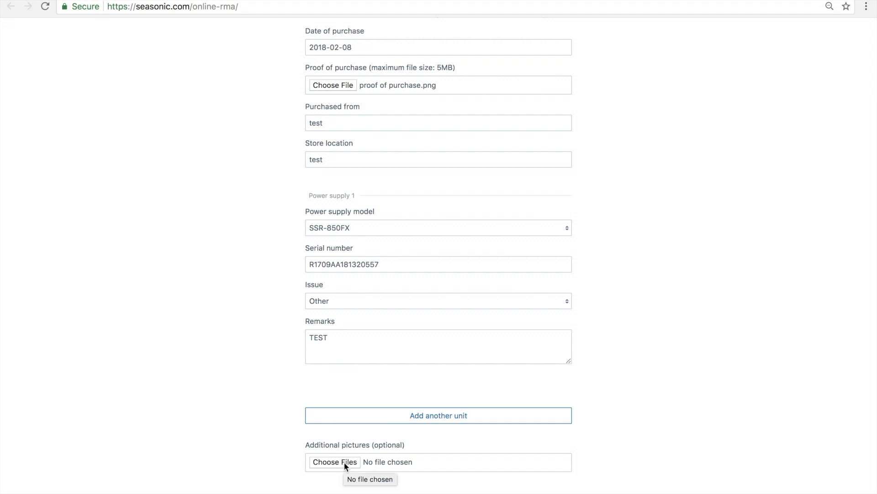
{"action": "mouse_move", "coordinate": [618, 486]}
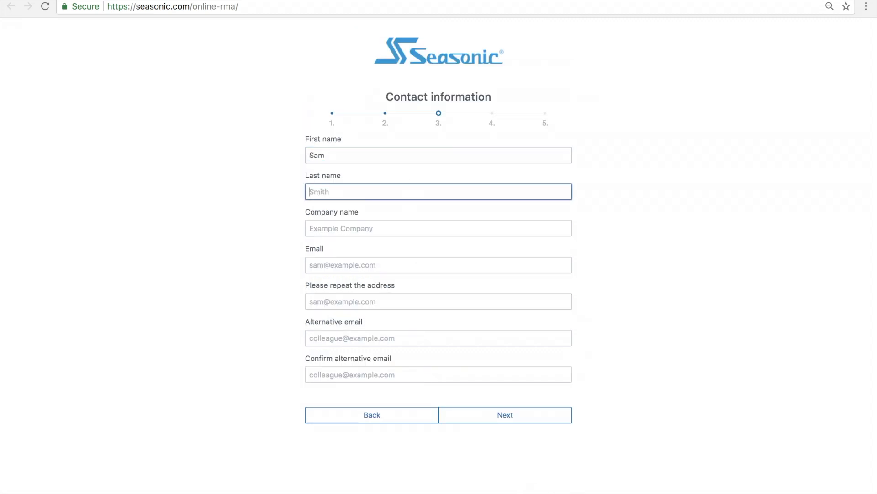
Fill last name, company Test and email 'ssa.rma@…' with its repeat, then continue to Shipping address.
{"action": "type", "text": "Te"}
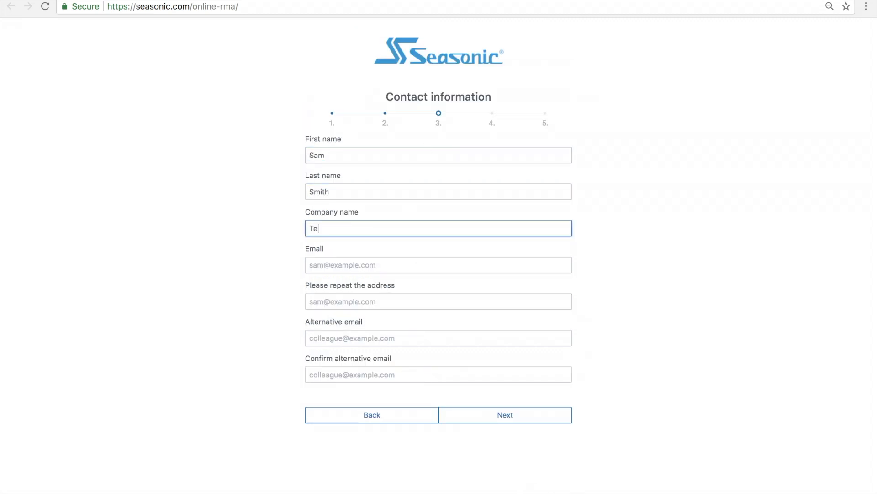
{"action": "type", "text": "ssa."}
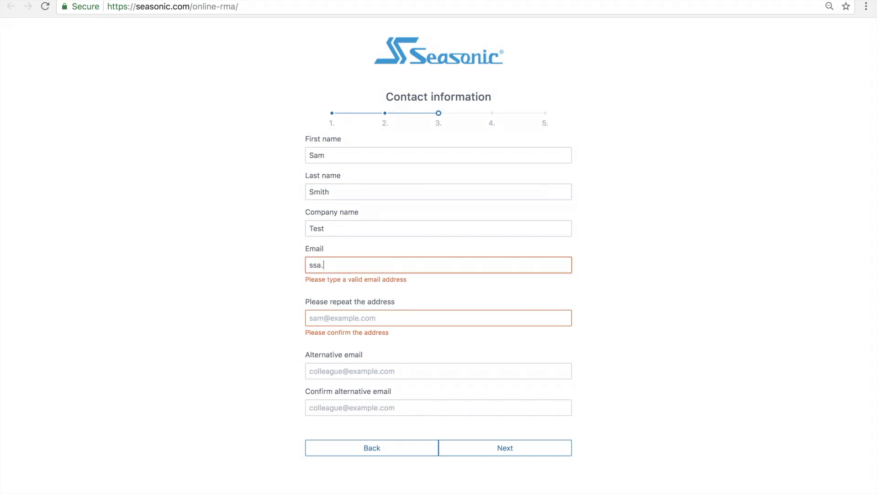
{"action": "type", "text": "ssa.rma@"}
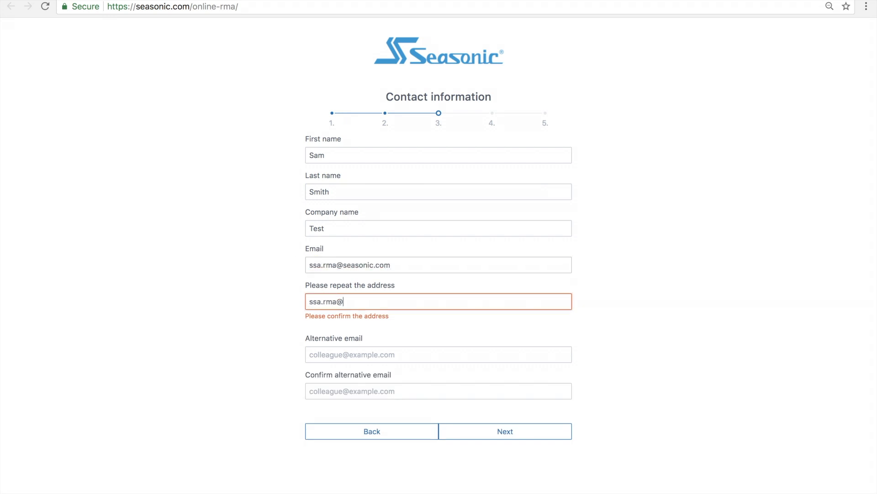
{"action": "left_click", "coordinate": [505, 430]}
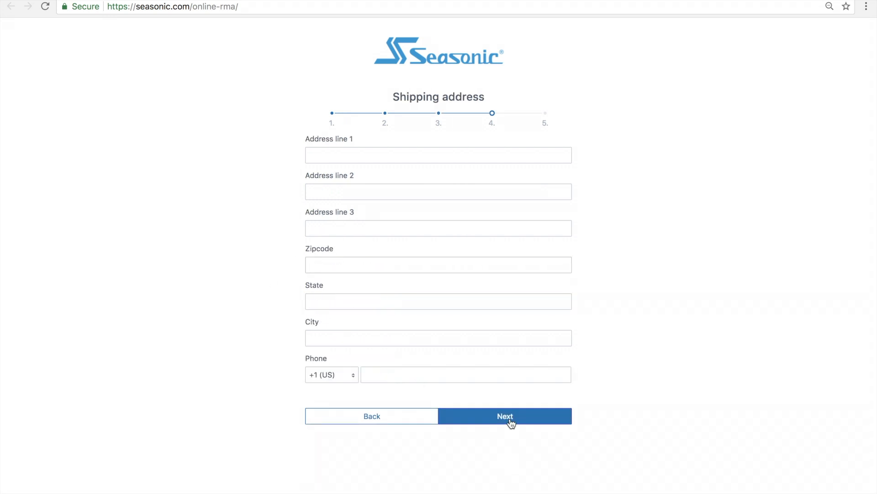
Enter the Young America, MN 55555 address with phone 555-555-555 and continue to Confirm and submit.
{"action": "left_click", "coordinate": [438, 265]}
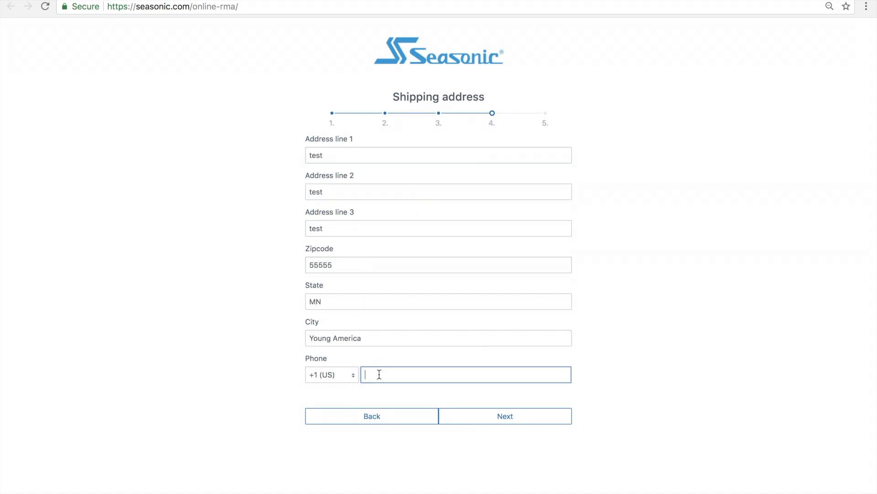
{"action": "type", "text": "555-555-555"}
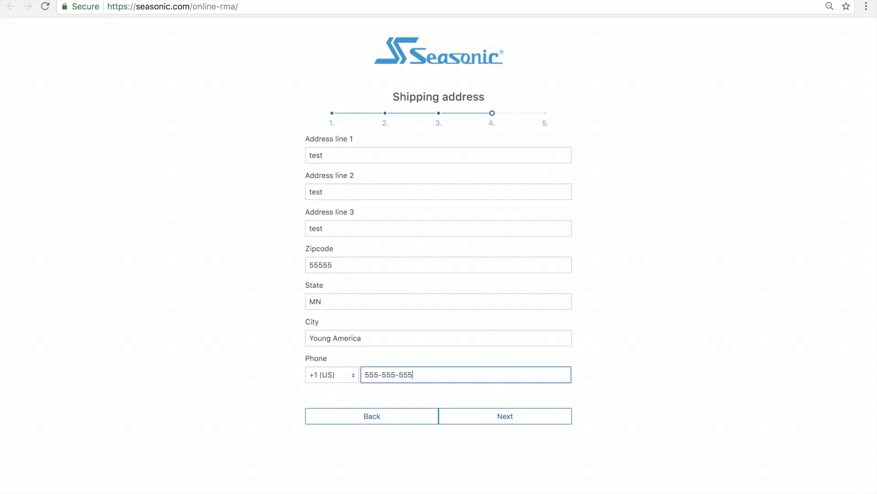
{"action": "left_click", "coordinate": [505, 415]}
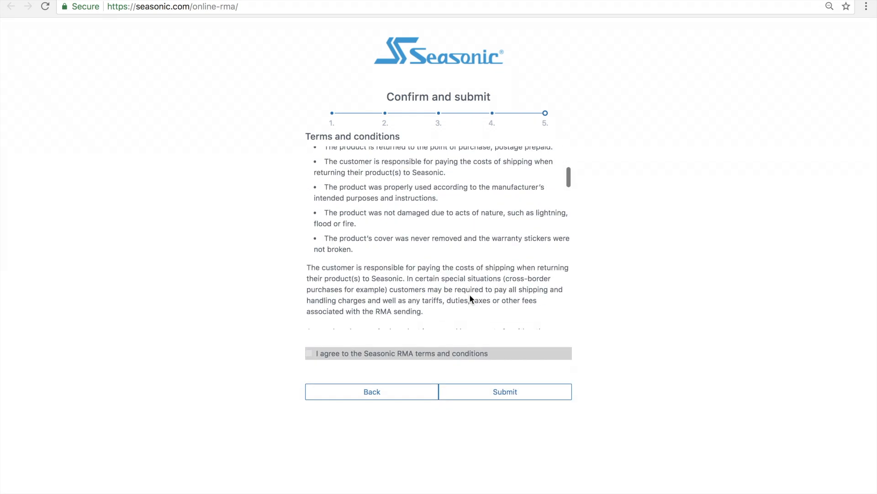
Agree to the Seasonic RMA terms and conditions and submit the request.
{"action": "scroll", "scroll_direction": "down", "scroll_amount": 3}
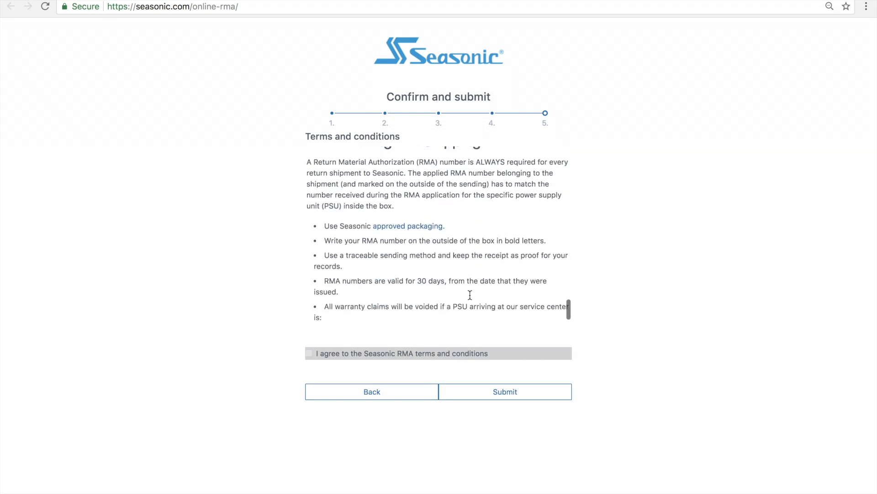
{"action": "left_click", "coordinate": [308, 353]}
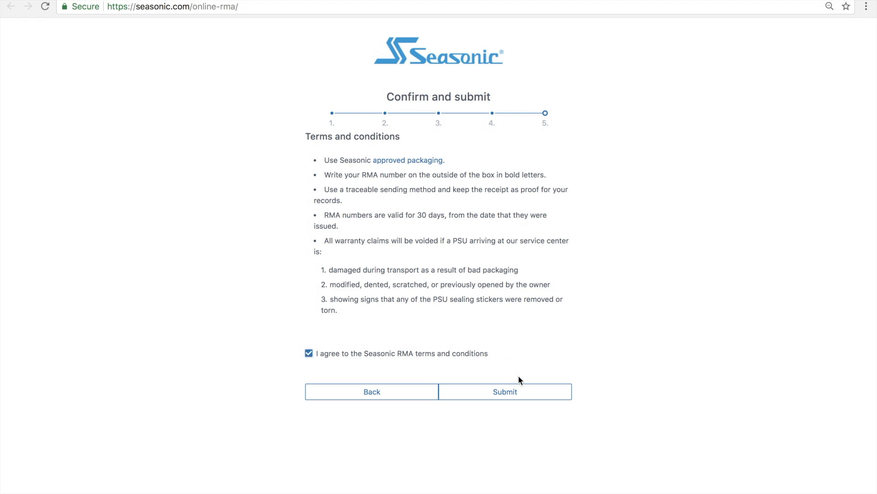
{"action": "mouse_move", "coordinate": [504, 391]}
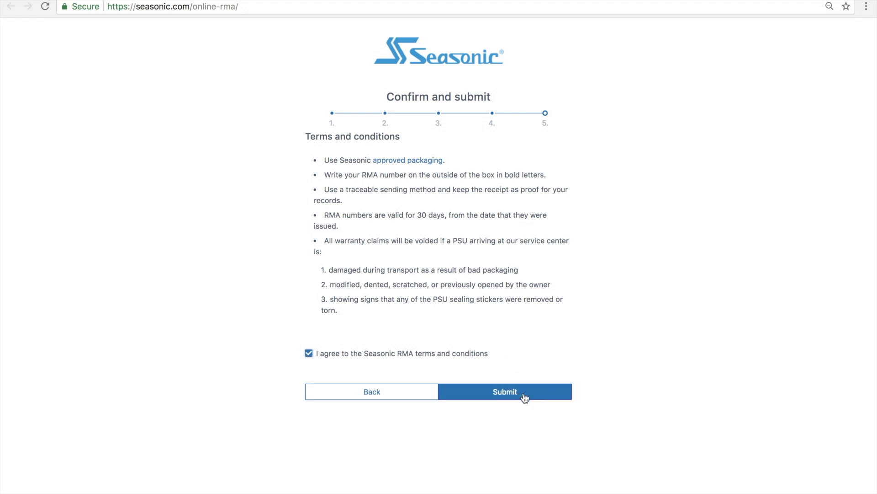
{"action": "left_click", "coordinate": [505, 391]}
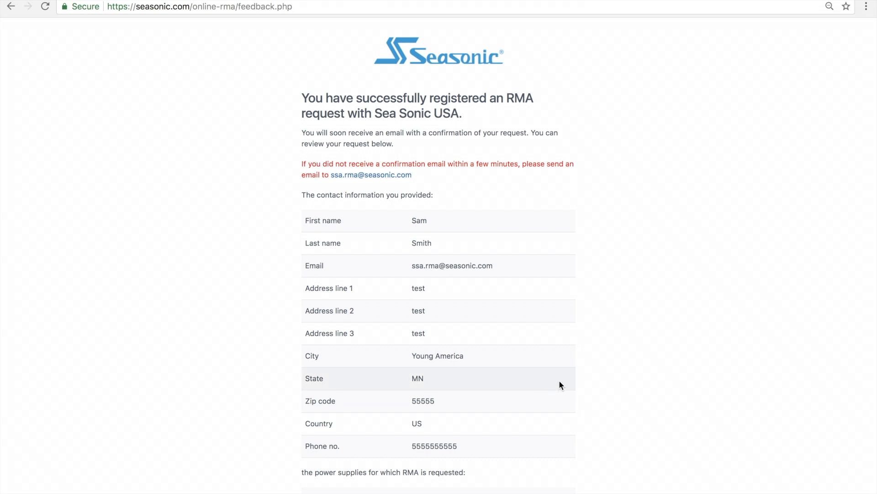
Scroll the confirmation page to the submitted contact details and requested power supplies list.
{"action": "scroll", "scroll_direction": "down", "scroll_amount": 3}
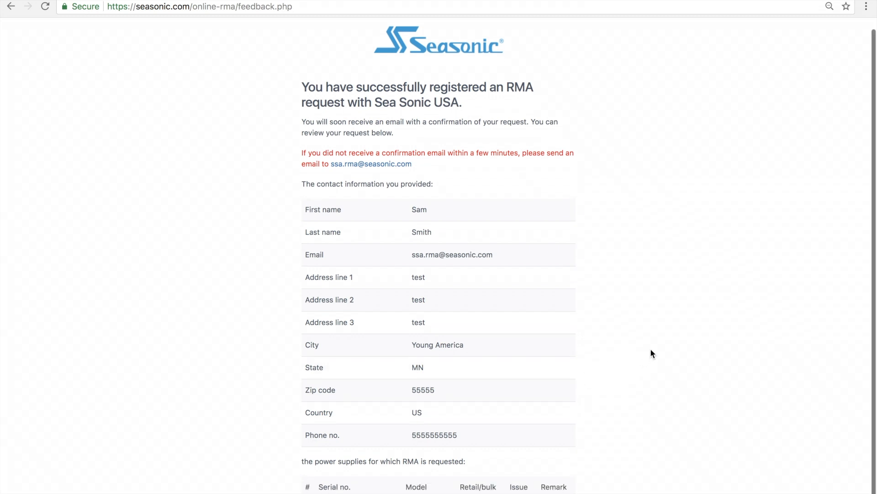
{"action": "scroll", "scroll_direction": "down", "scroll_amount": 3}
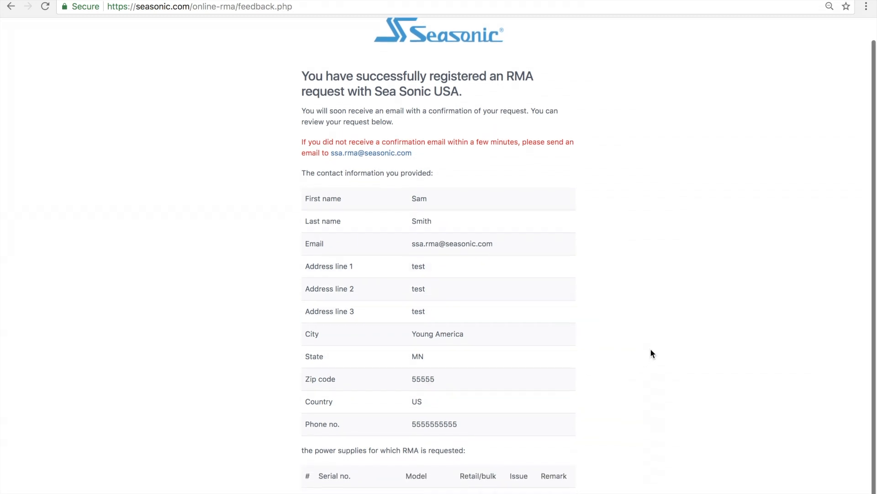